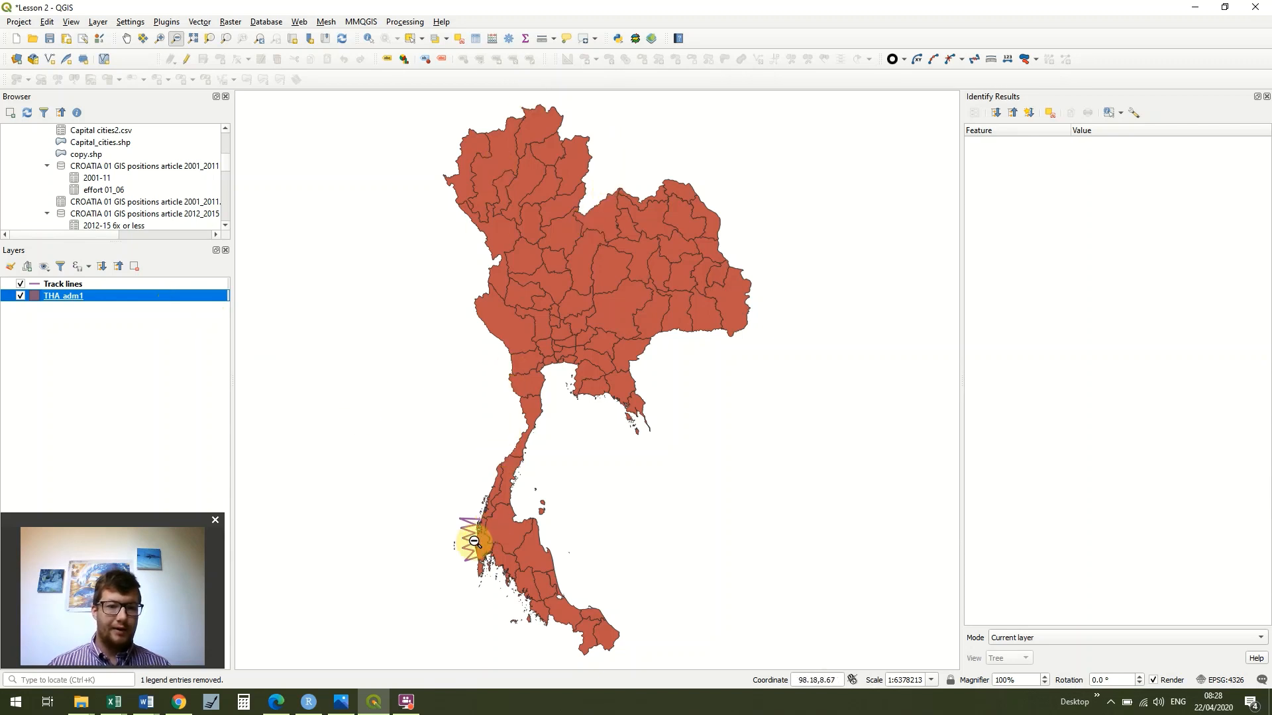
Step: Zoom the map to the Track lines layer and frame the zigzag survey tracks
{"action": "left_click", "coordinate": [63, 283]}
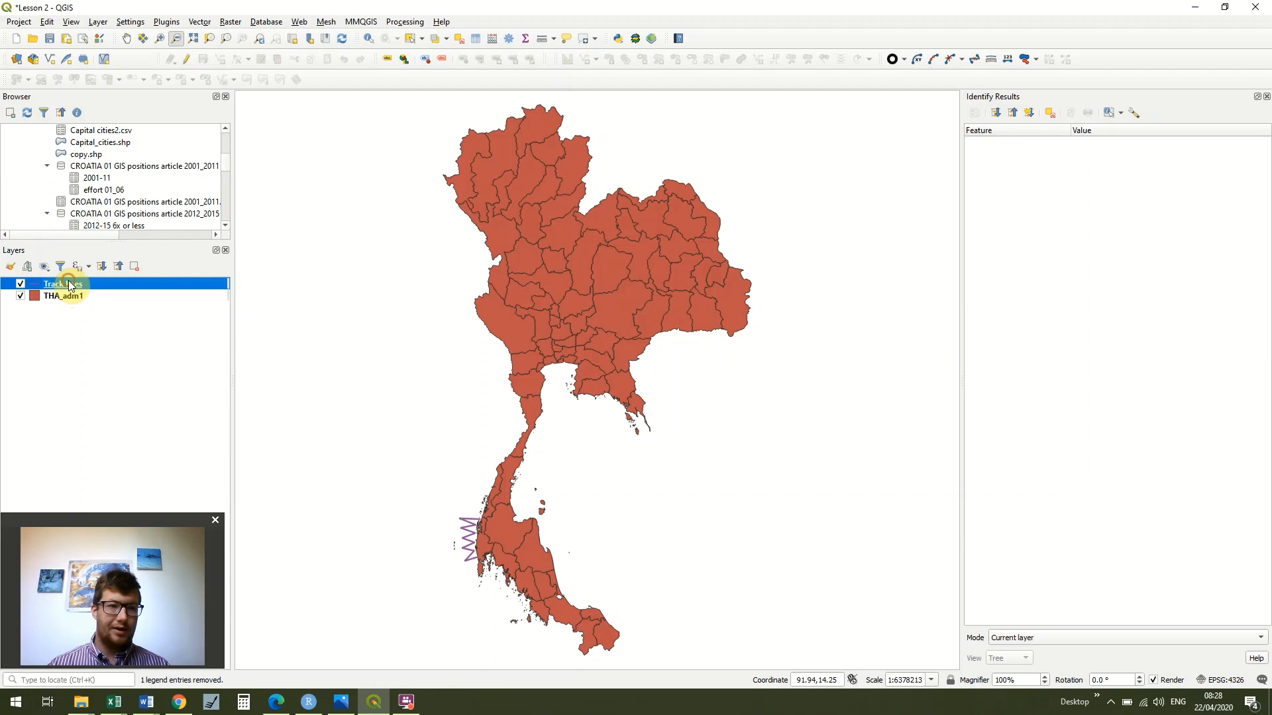
{"action": "right_click", "coordinate": [55, 283]}
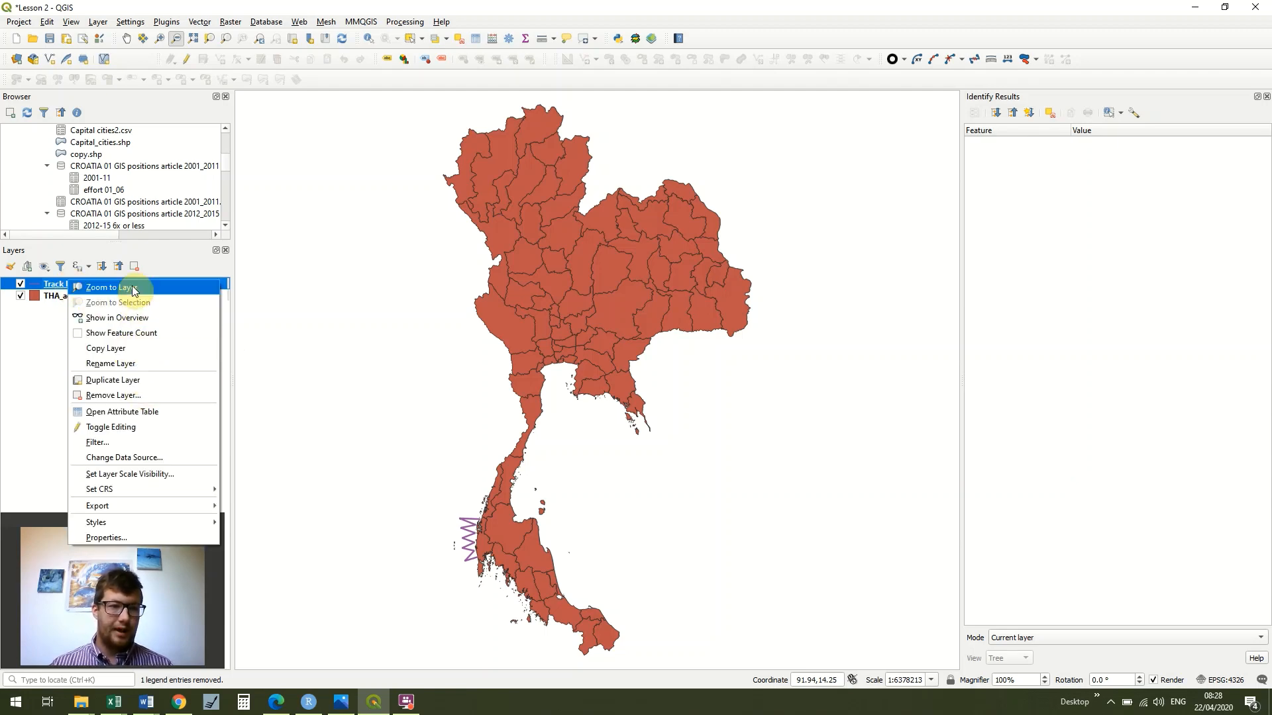
{"action": "left_click", "coordinate": [106, 287]}
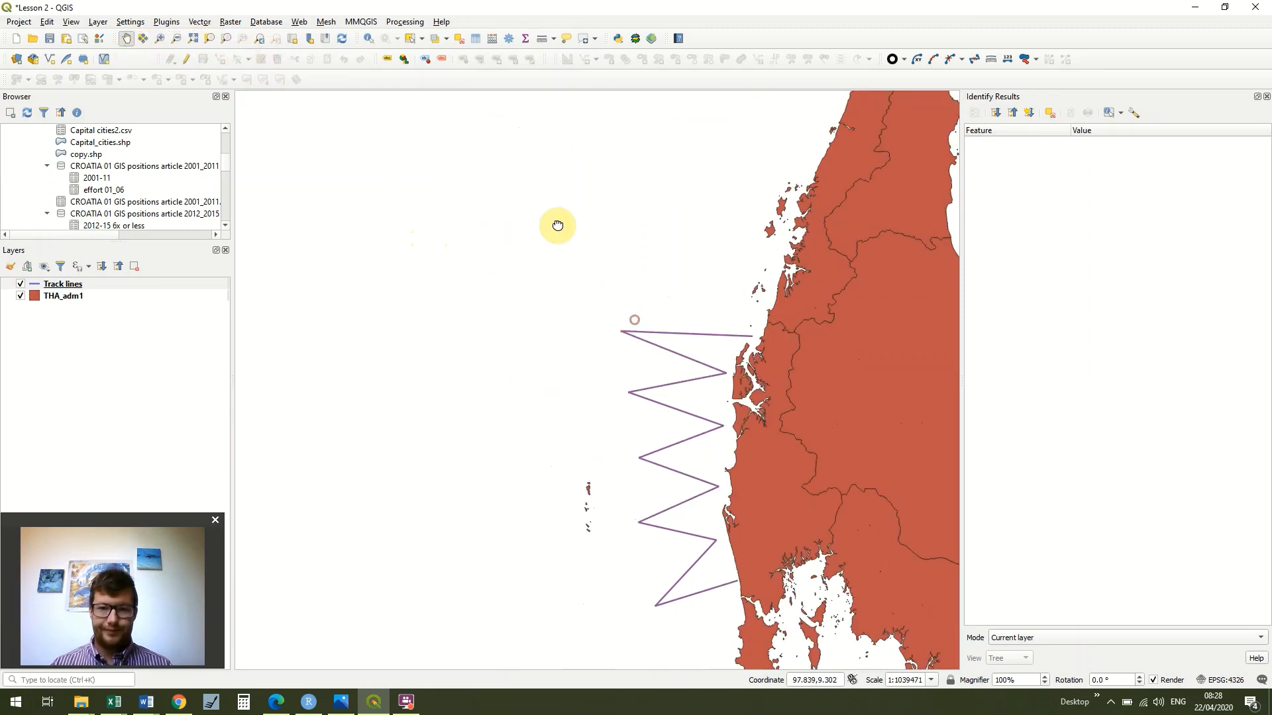
{"action": "left_click_drag", "start_coordinate": [558, 225], "coordinate": [552, 226]}
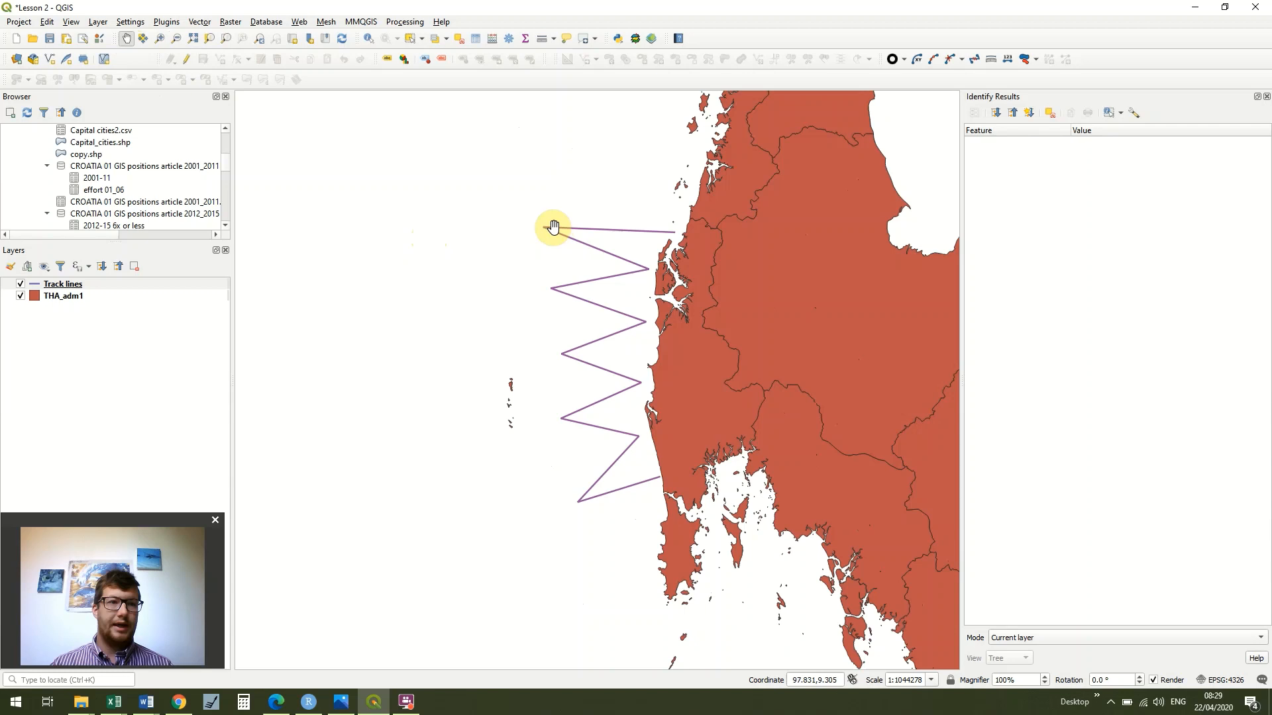
{"action": "left_click", "coordinate": [17, 21]}
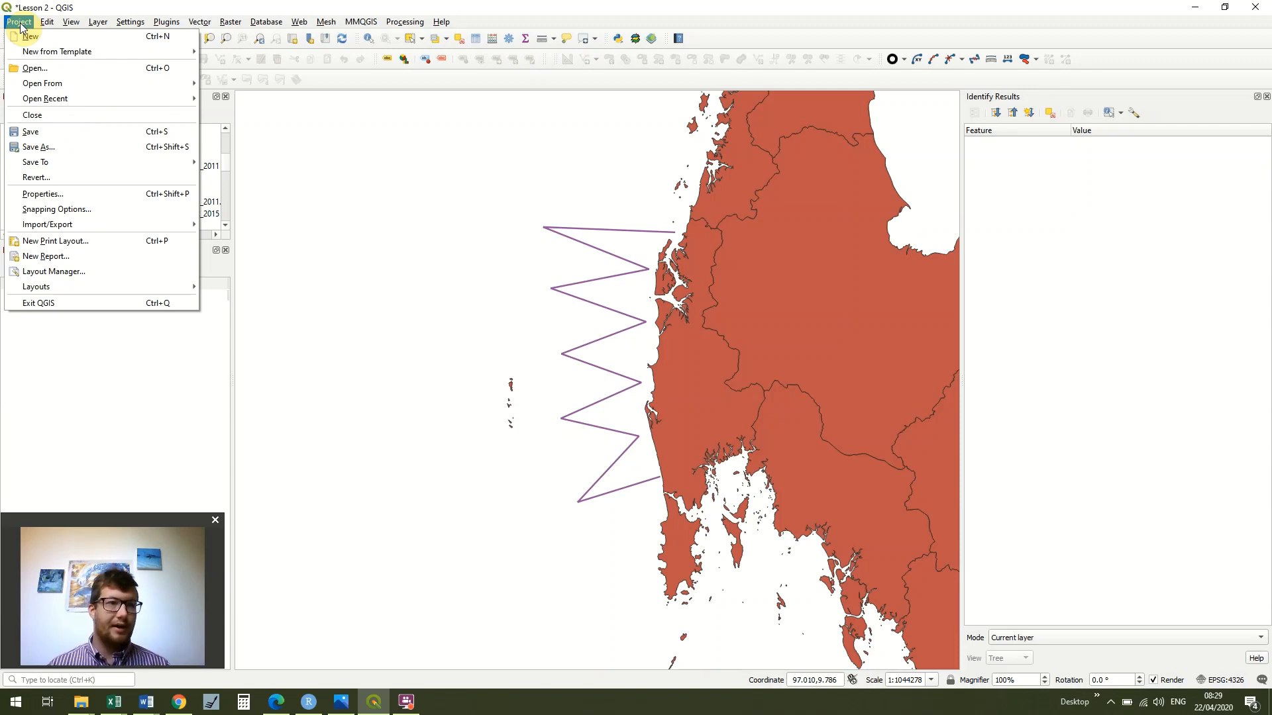
{"action": "mouse_move", "coordinate": [56, 209]}
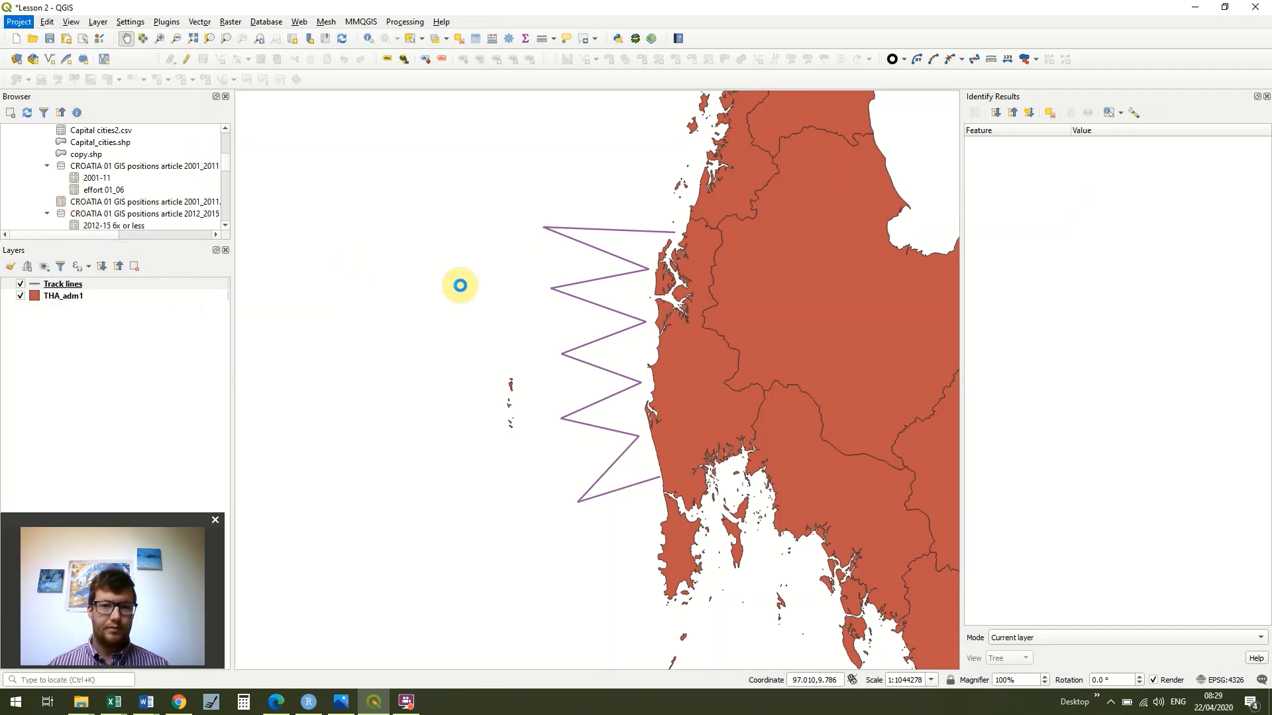
Step: Set the project CRS to WGS 84 / UTM zone 47N (EPSG:32647) in Project Properties
{"action": "left_click", "coordinate": [17, 22]}
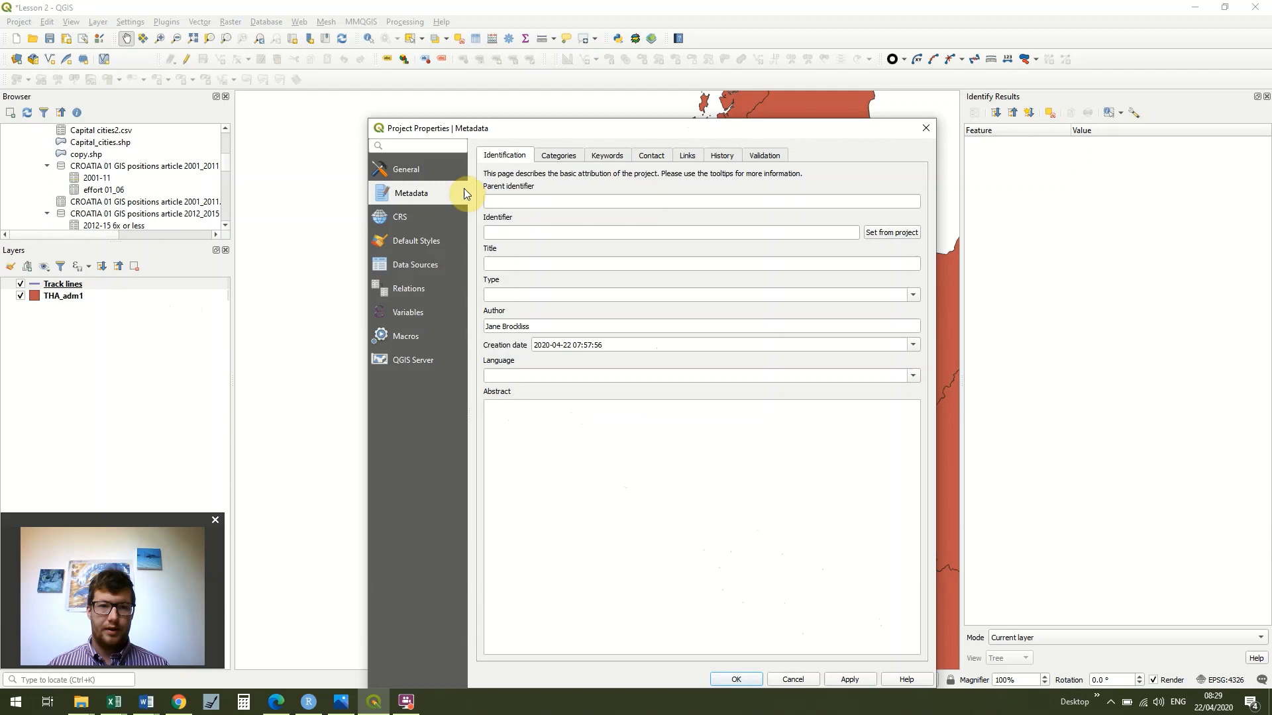
{"action": "left_click", "coordinate": [399, 216]}
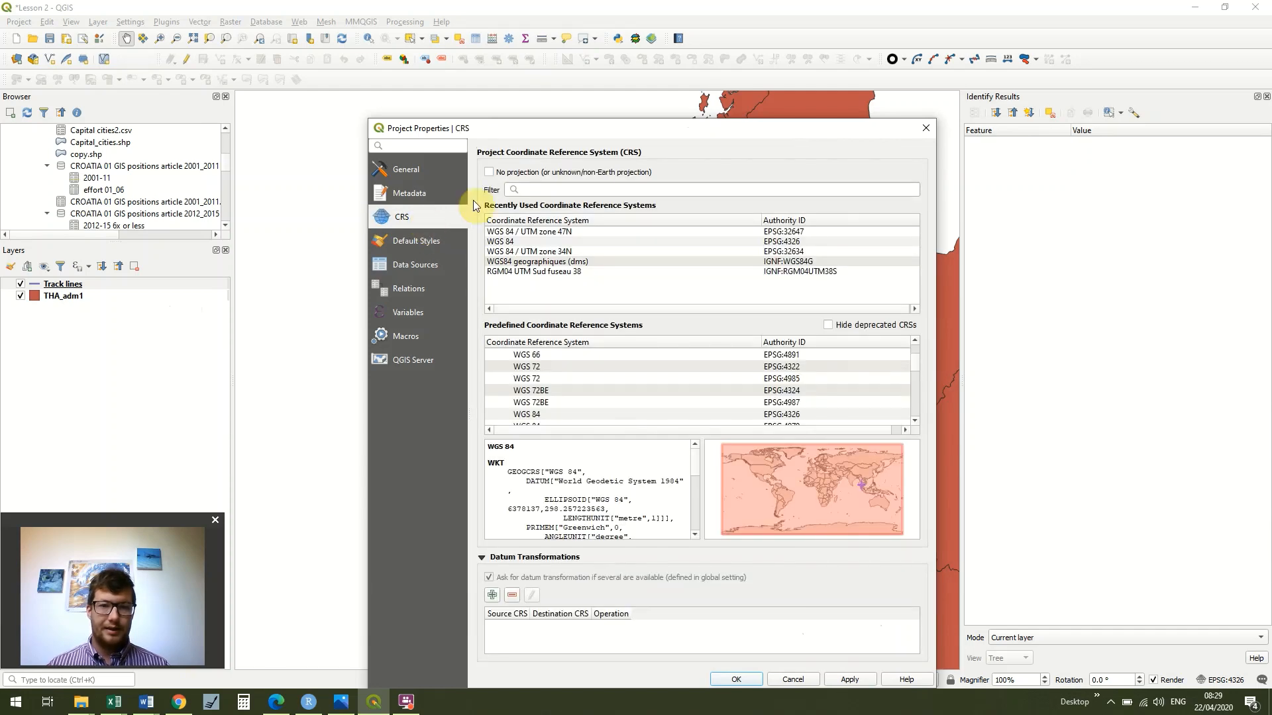
{"action": "mouse_move", "coordinate": [726, 134]}
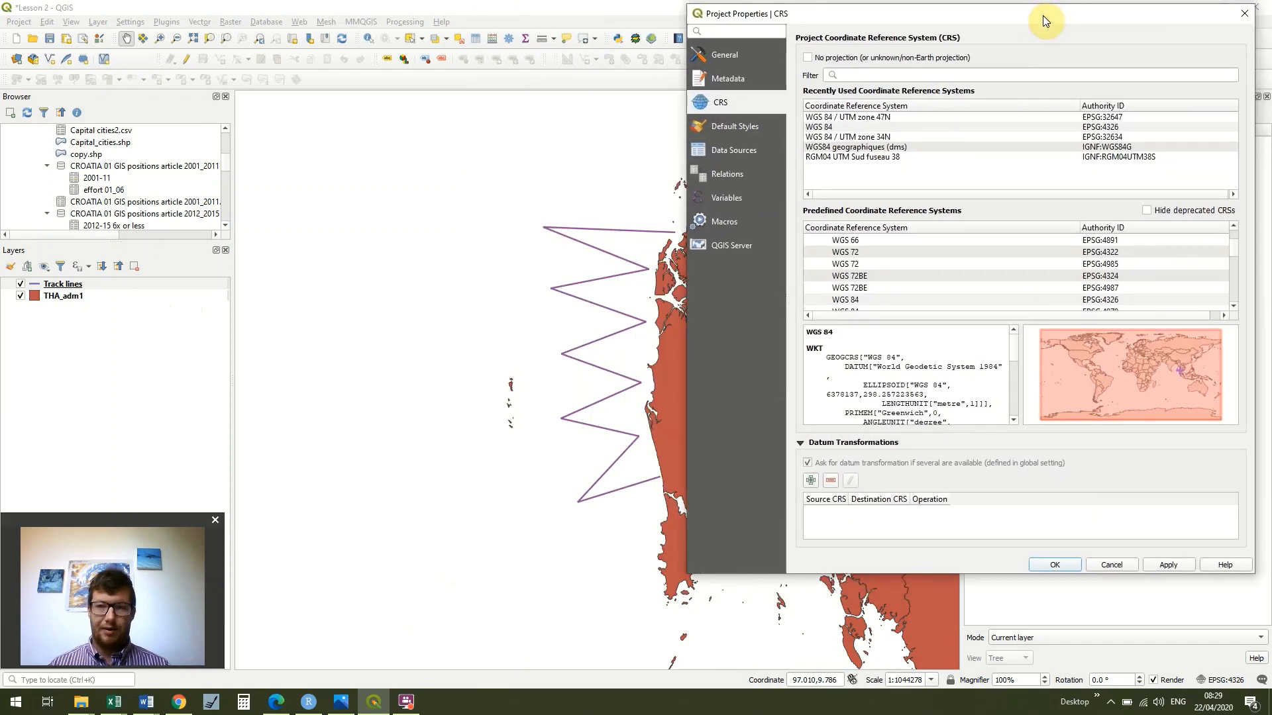
{"action": "mouse_move", "coordinate": [938, 124]}
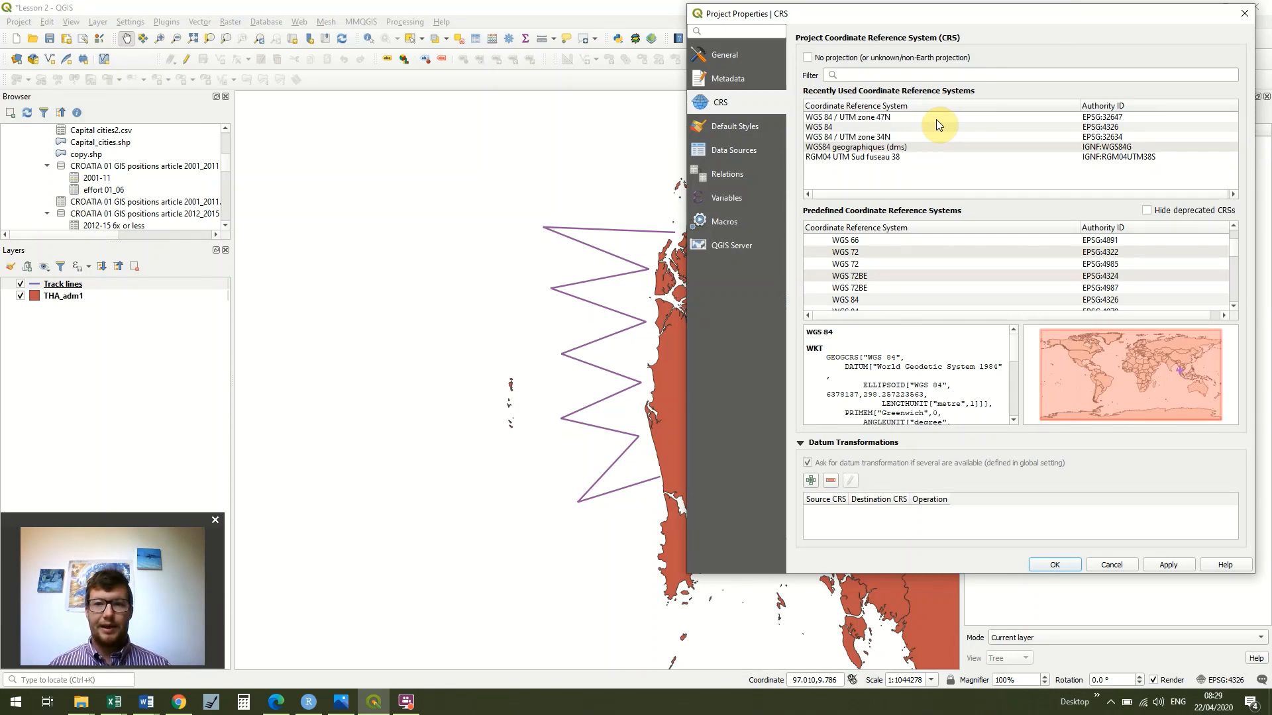
{"action": "left_click", "coordinate": [847, 117]}
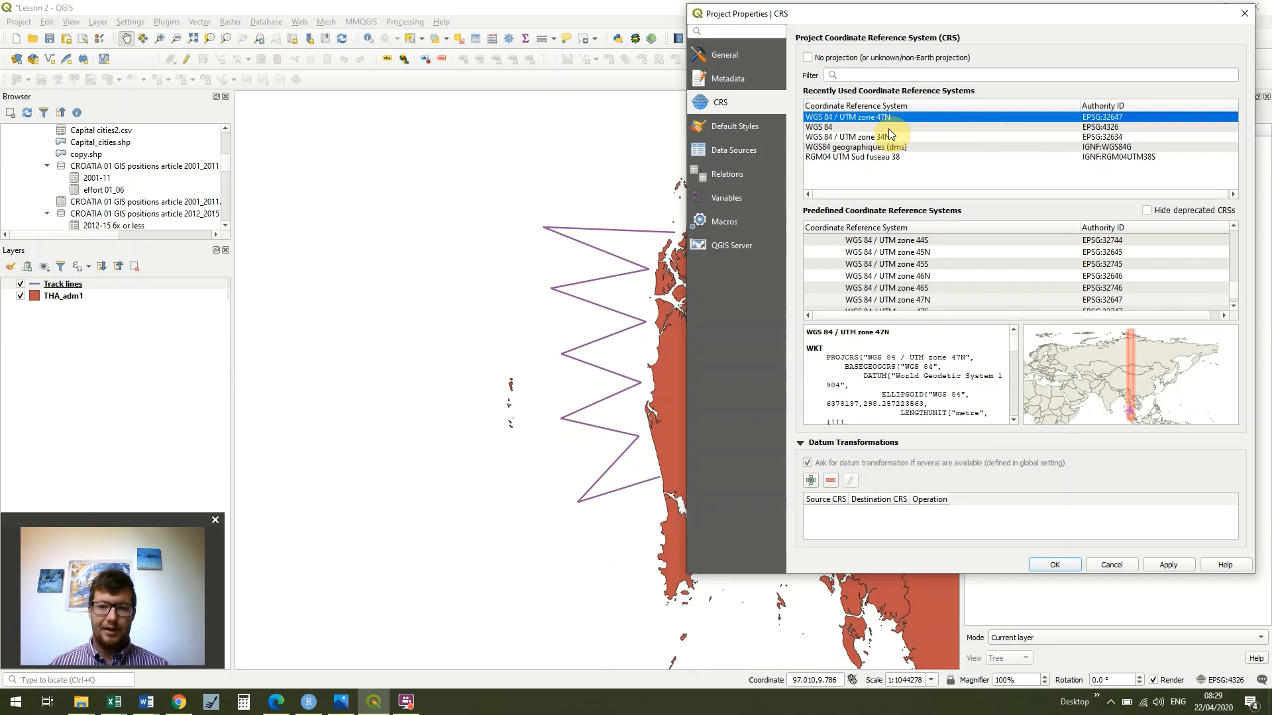
{"action": "mouse_move", "coordinate": [1158, 504]}
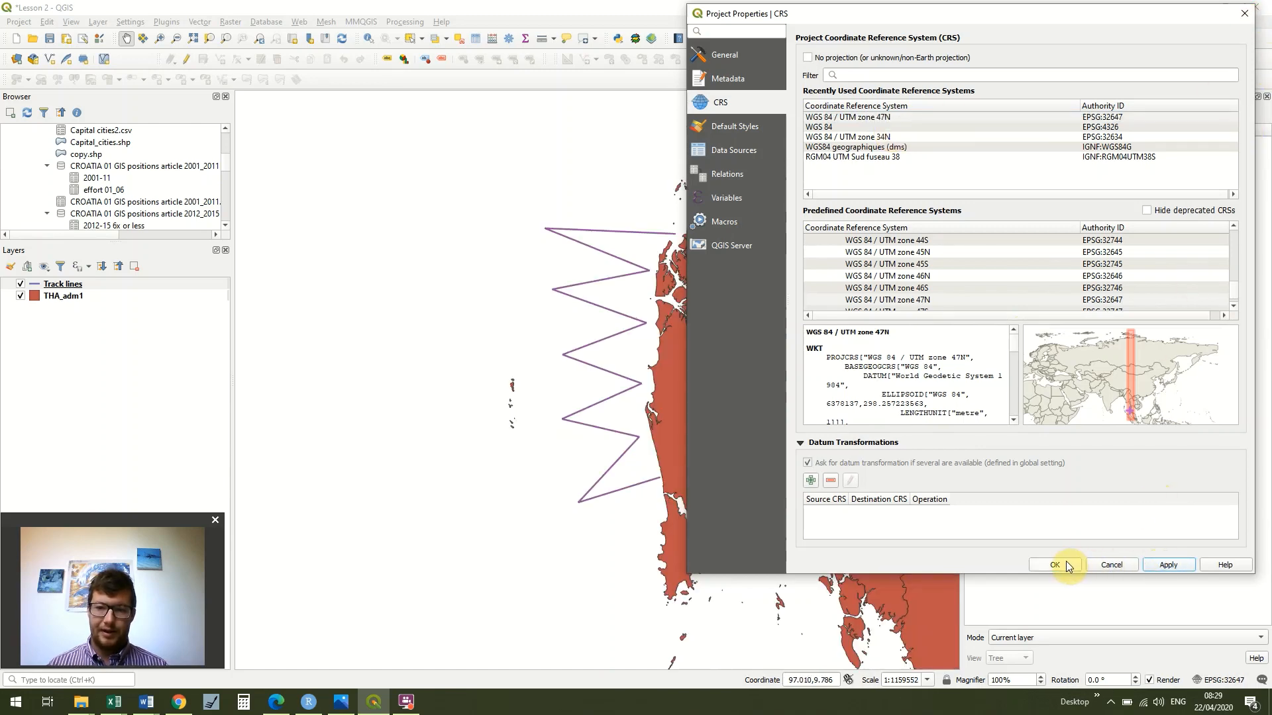
{"action": "left_click", "coordinate": [1053, 564]}
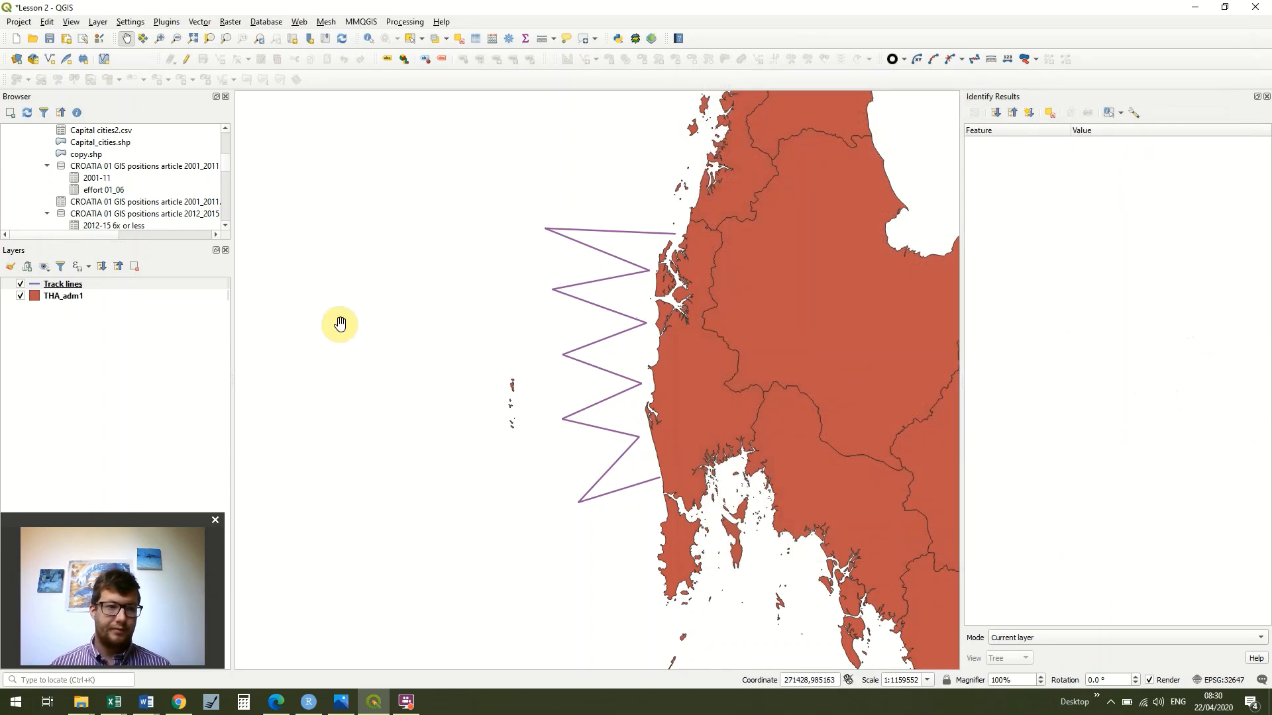
{"action": "mouse_move", "coordinate": [277, 222]}
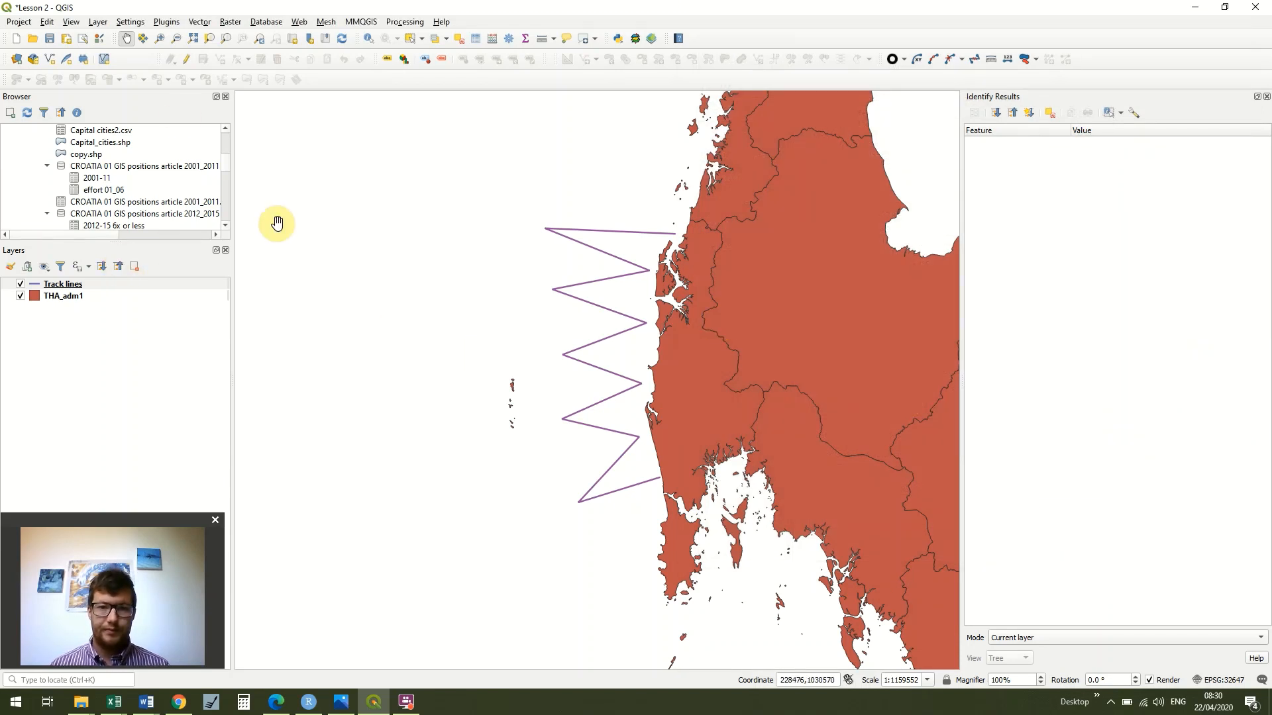
Step: Review the project CRS settings, leaving EPSG:32647 unchanged, and dismiss Project Properties
{"action": "left_click", "coordinate": [18, 23]}
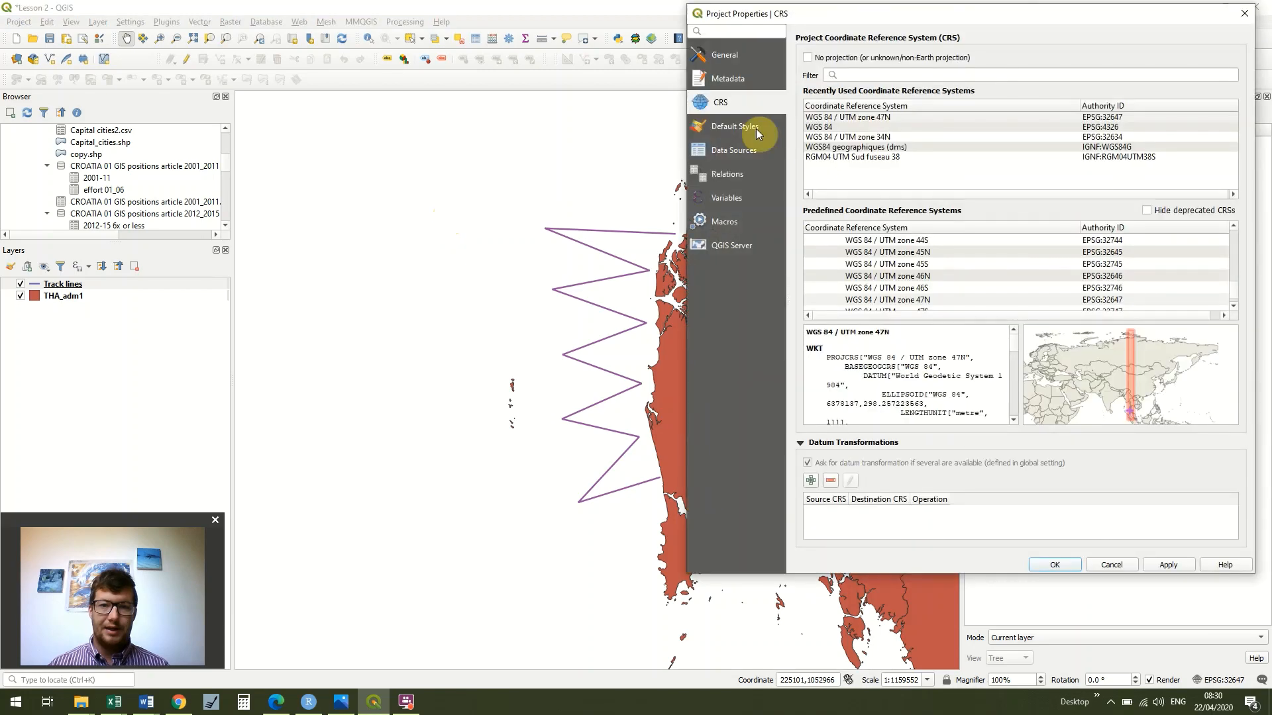
{"action": "mouse_move", "coordinate": [1133, 131]}
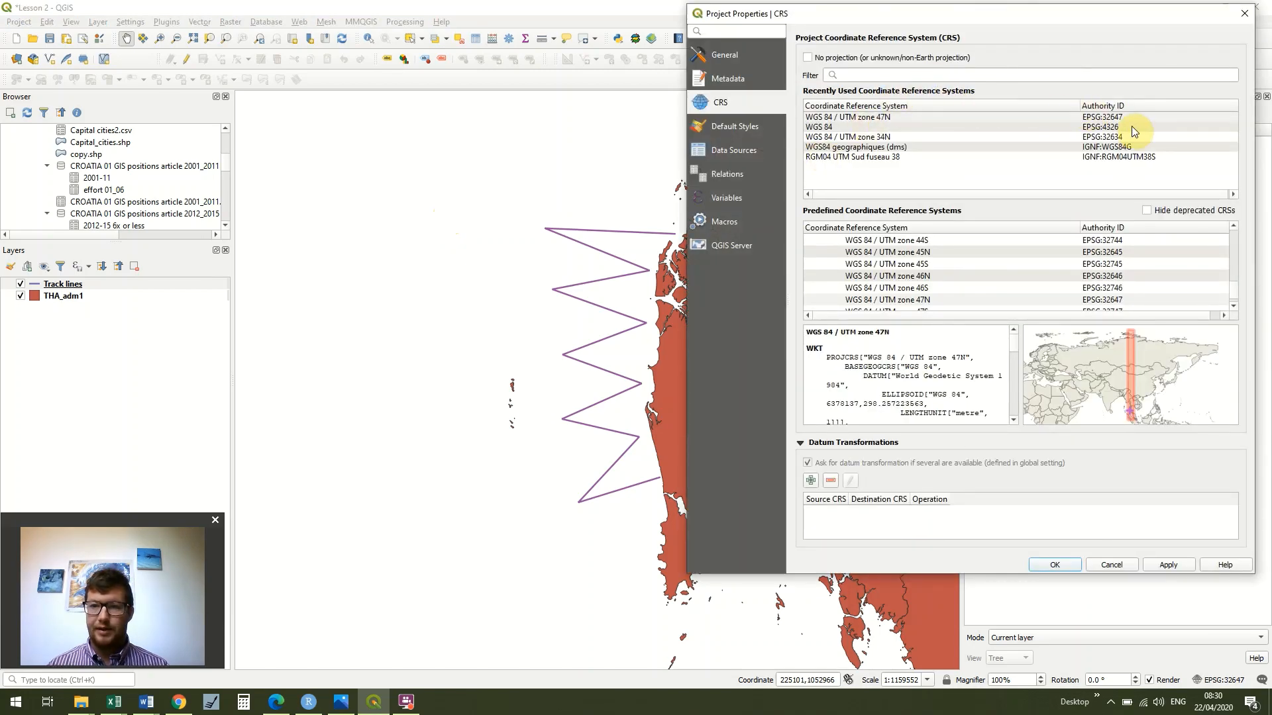
{"action": "left_click", "coordinate": [933, 74]}
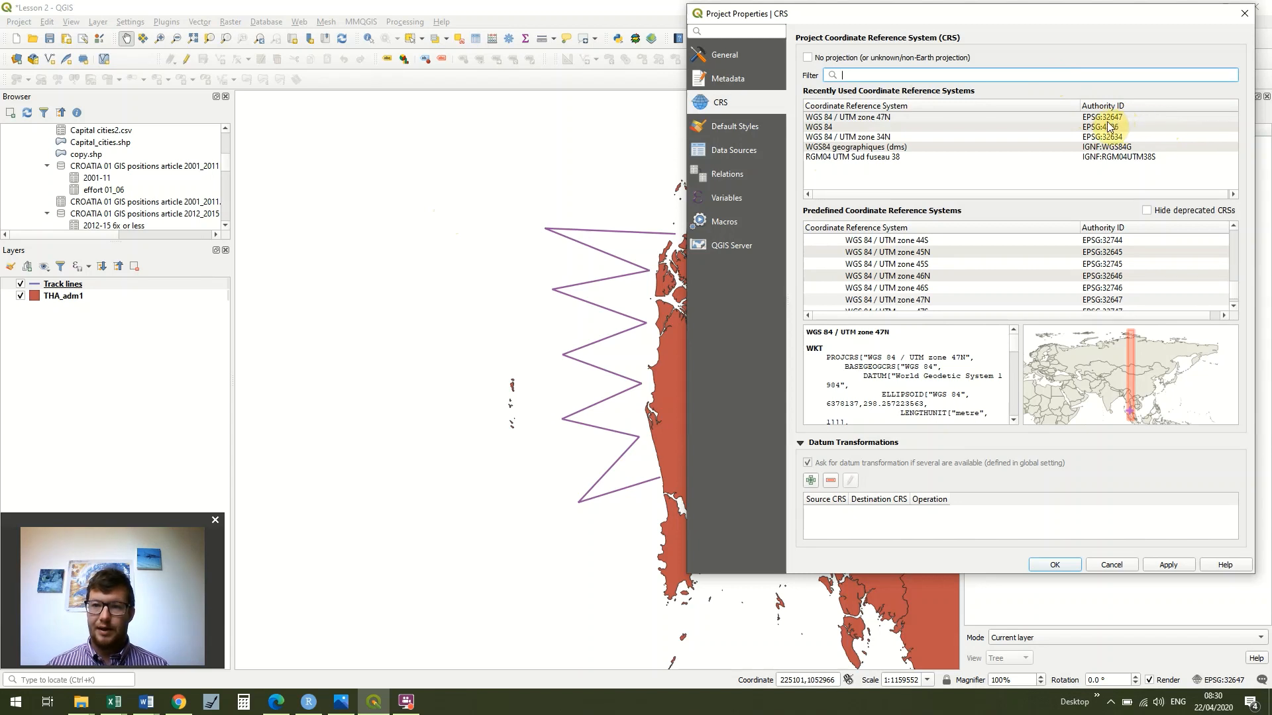
{"action": "mouse_move", "coordinate": [1128, 123]}
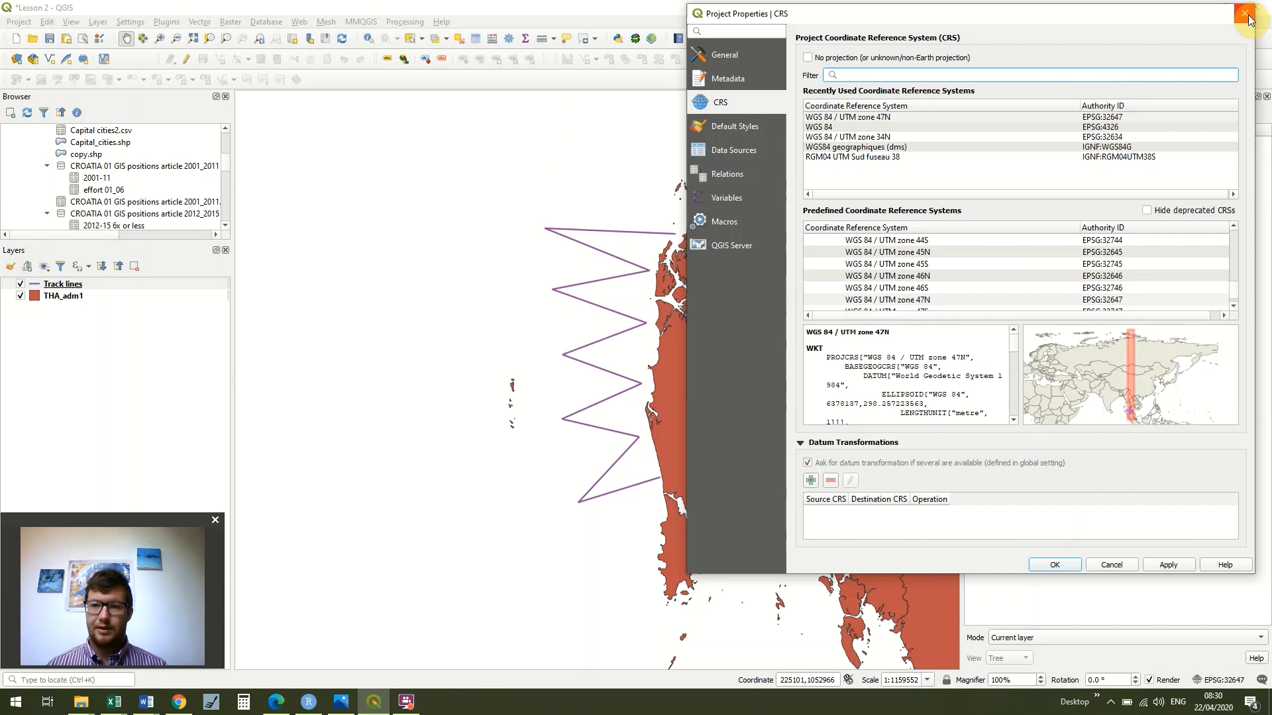
{"action": "left_click", "coordinate": [1247, 13]}
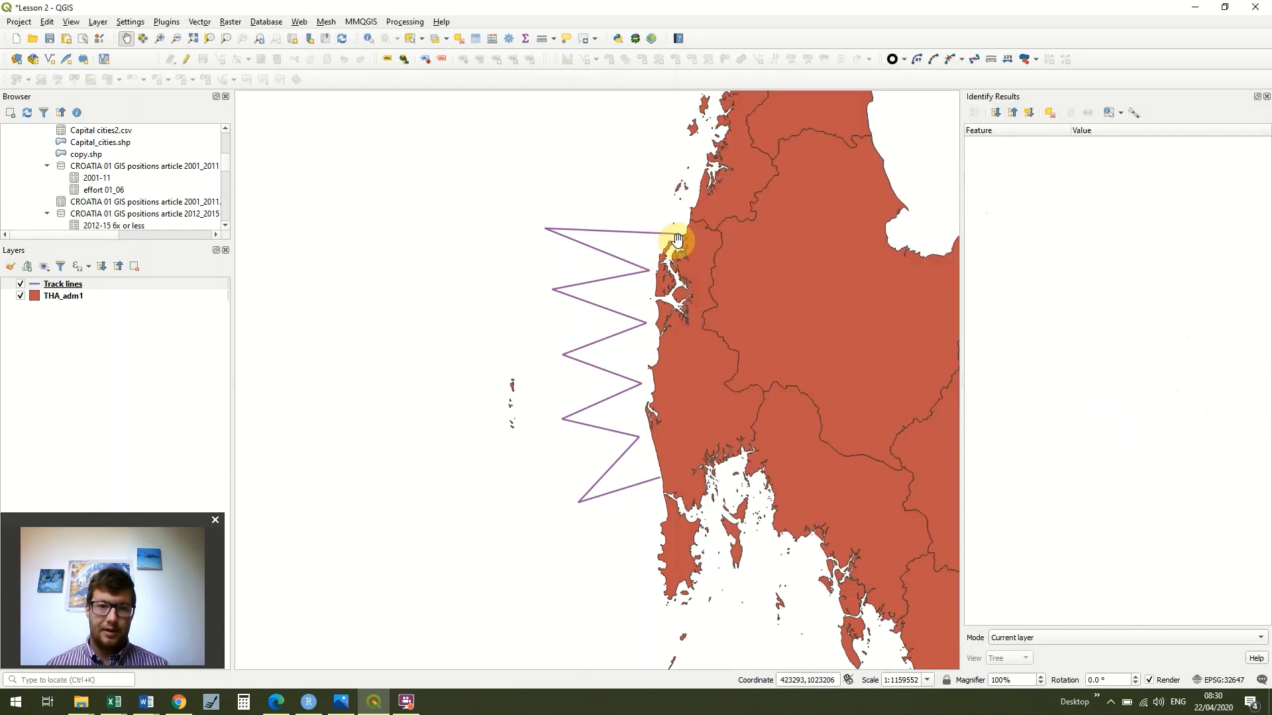
{"action": "mouse_move", "coordinate": [645, 231]}
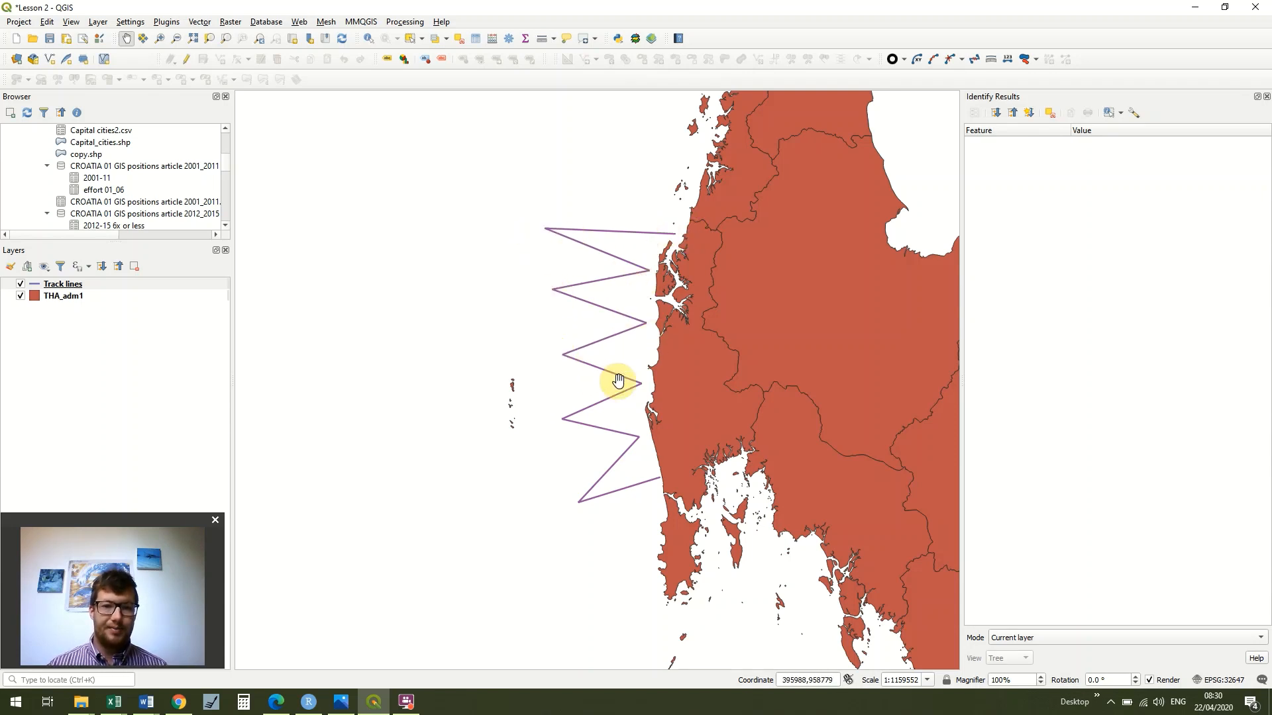
{"action": "mouse_move", "coordinate": [671, 490]}
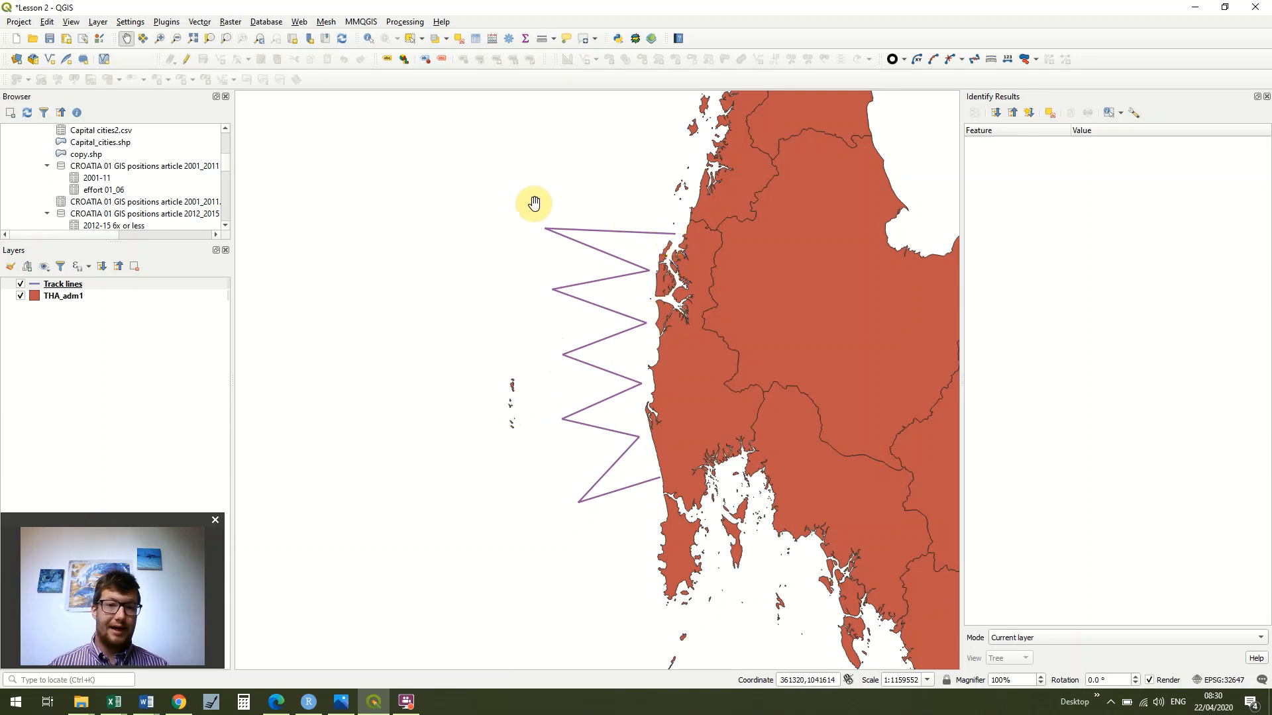
{"action": "mouse_move", "coordinate": [566, 301]}
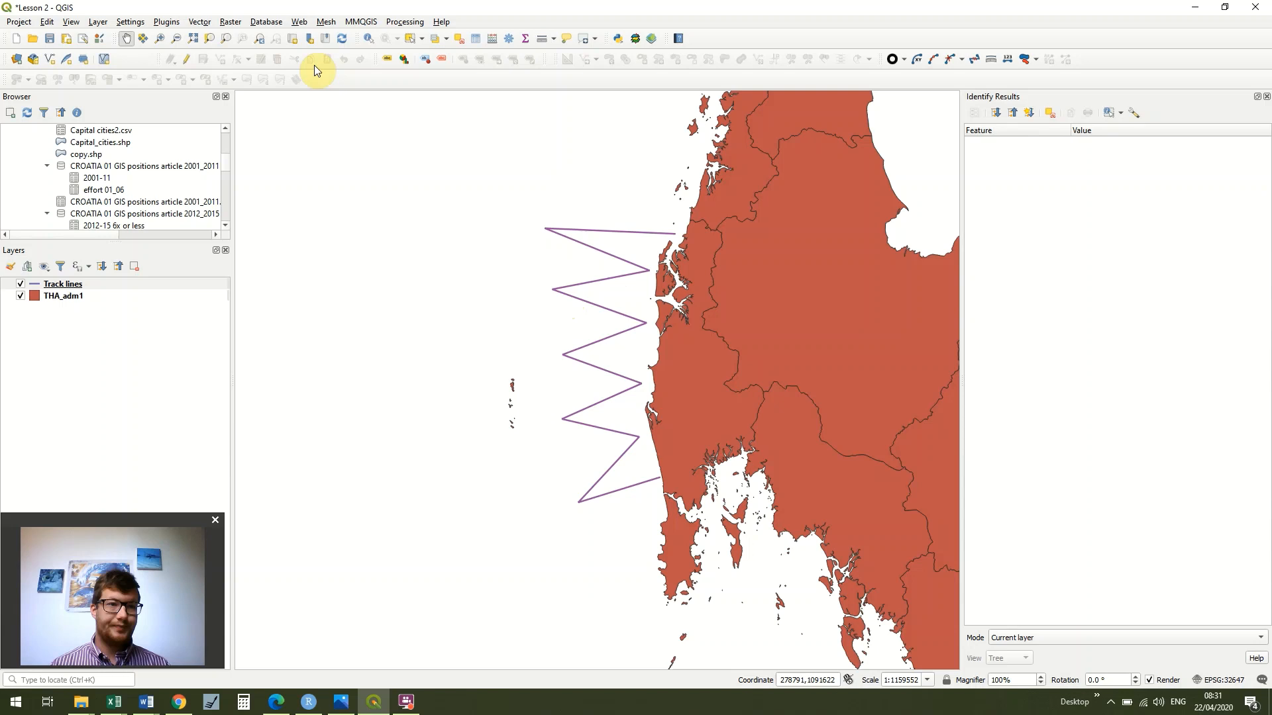
{"action": "mouse_move", "coordinate": [199, 21]}
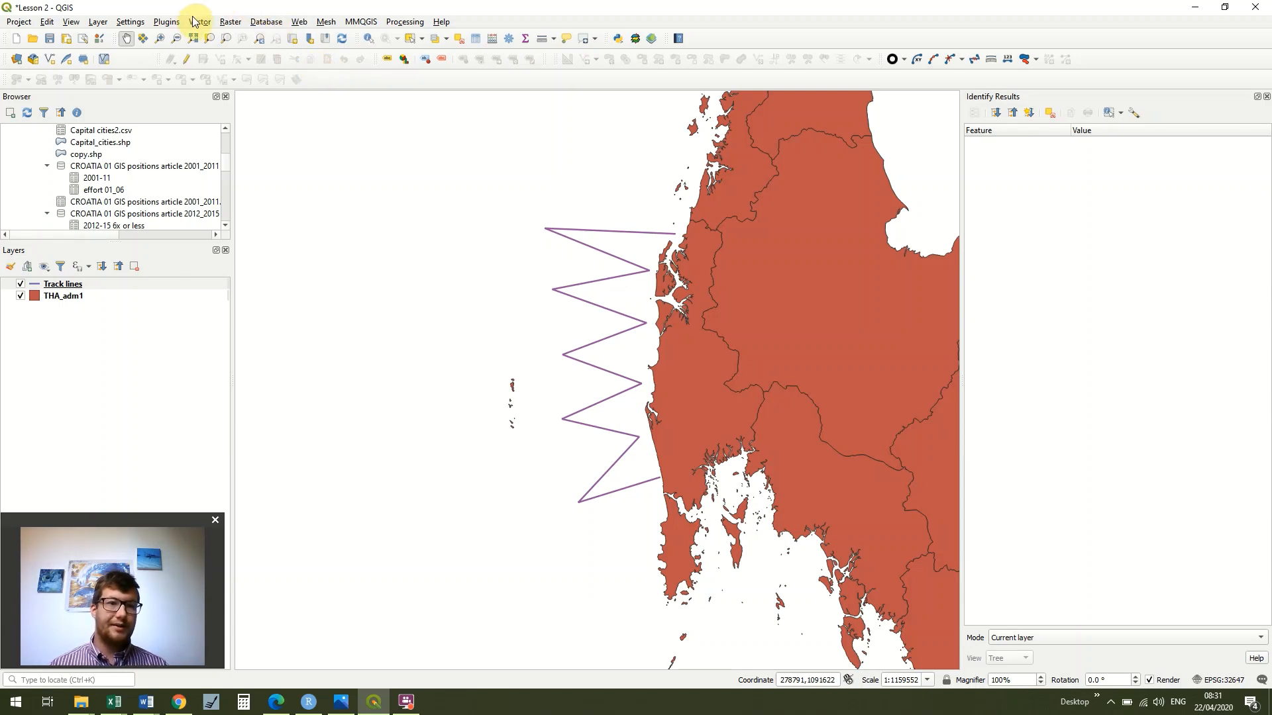
Step: Run a Buffer on the Track lines layer with distance 5 kilometres and flat end caps
{"action": "left_click", "coordinate": [198, 21]}
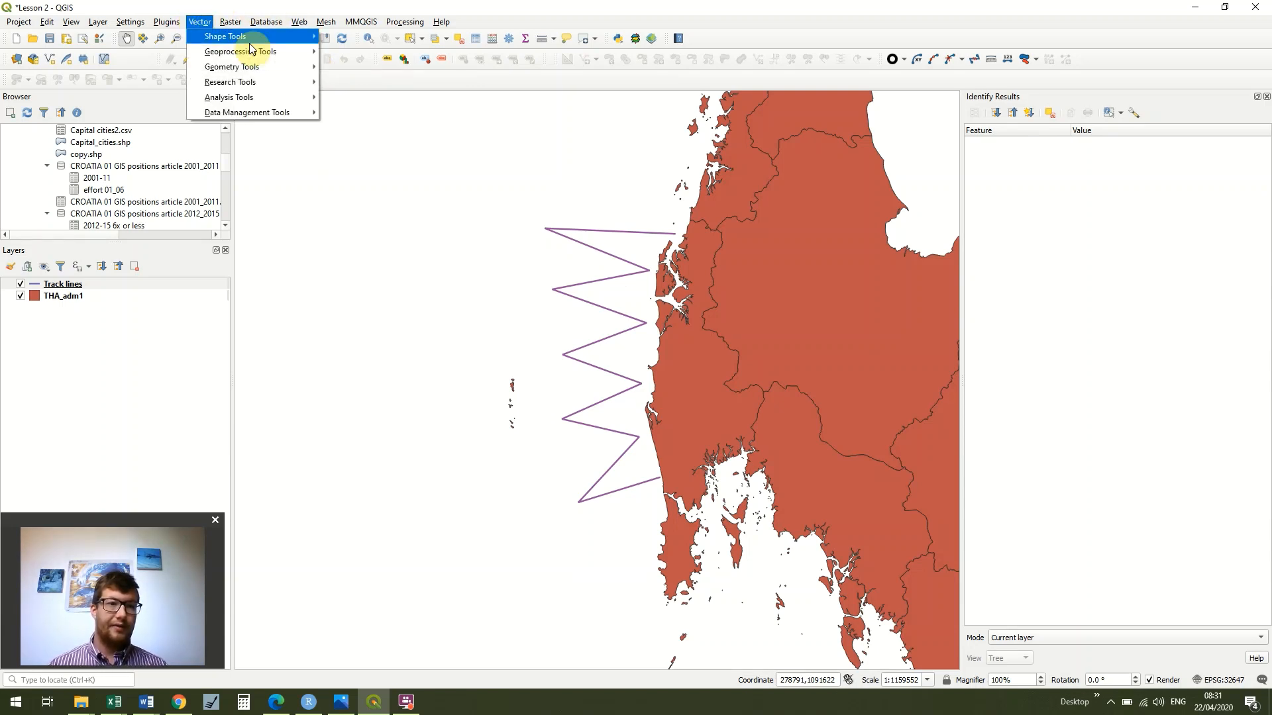
{"action": "mouse_move", "coordinate": [238, 52]}
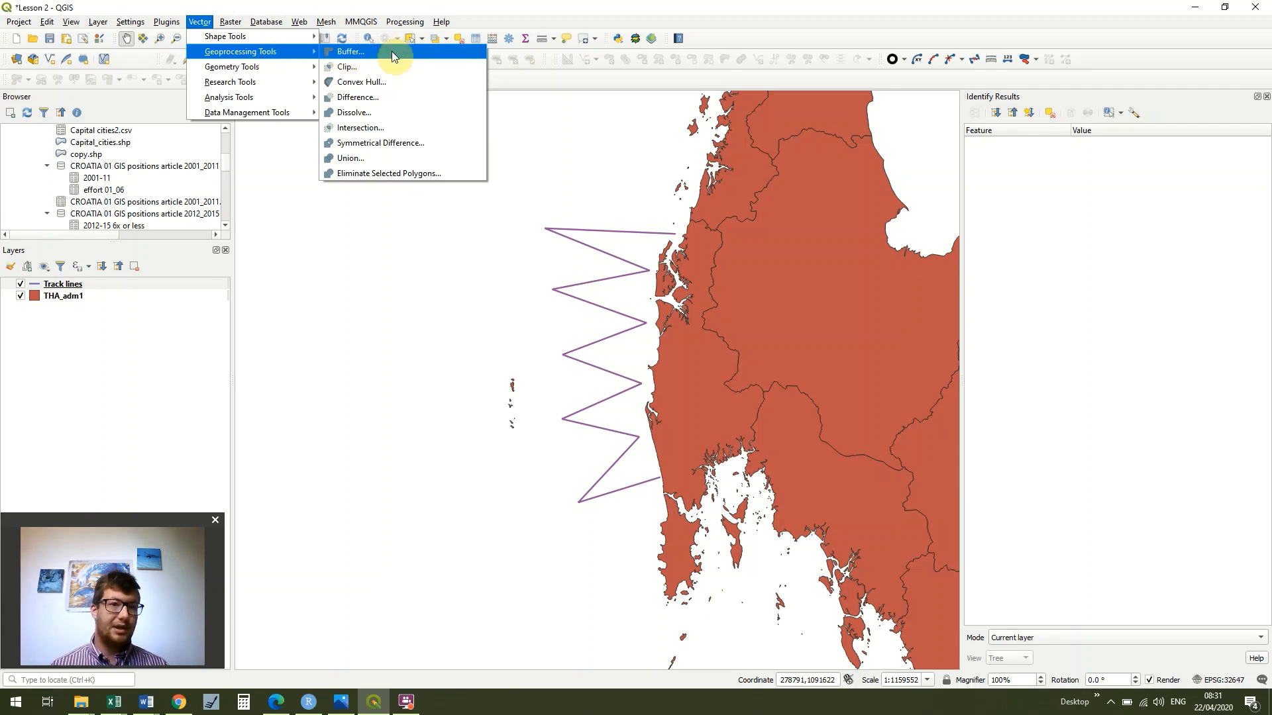
{"action": "left_click", "coordinate": [350, 52]}
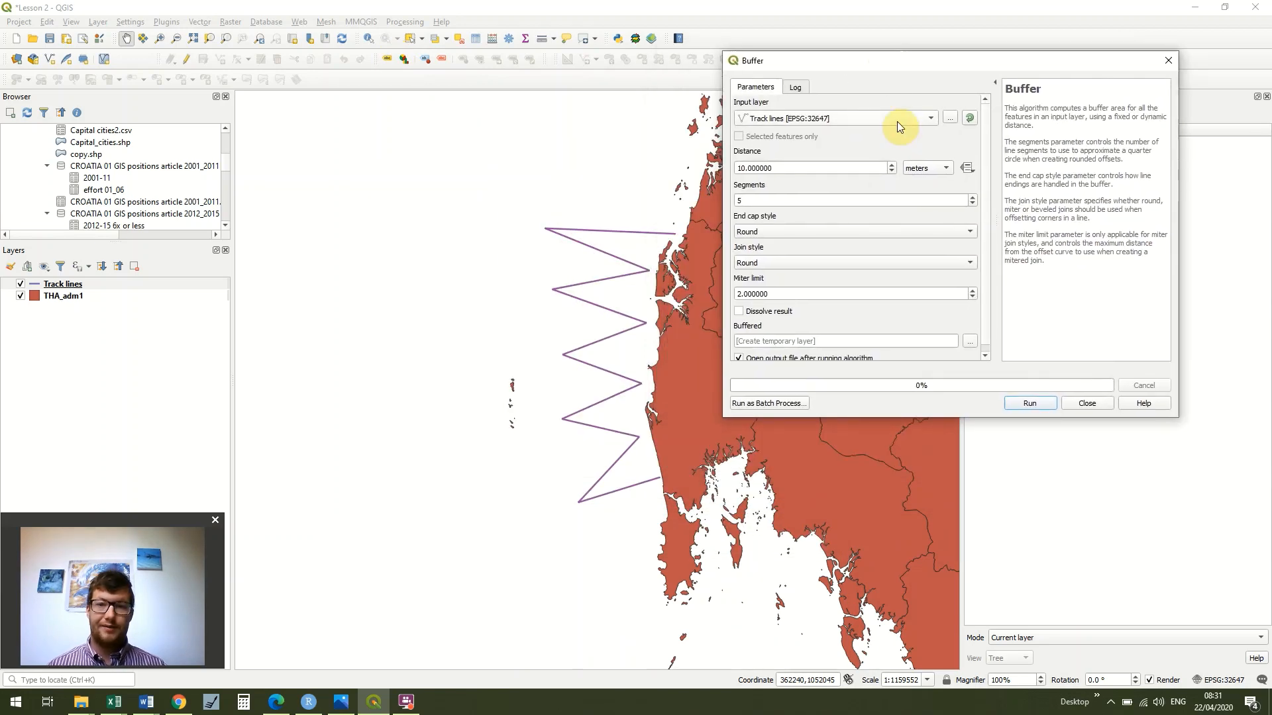
{"action": "mouse_move", "coordinate": [822, 154]}
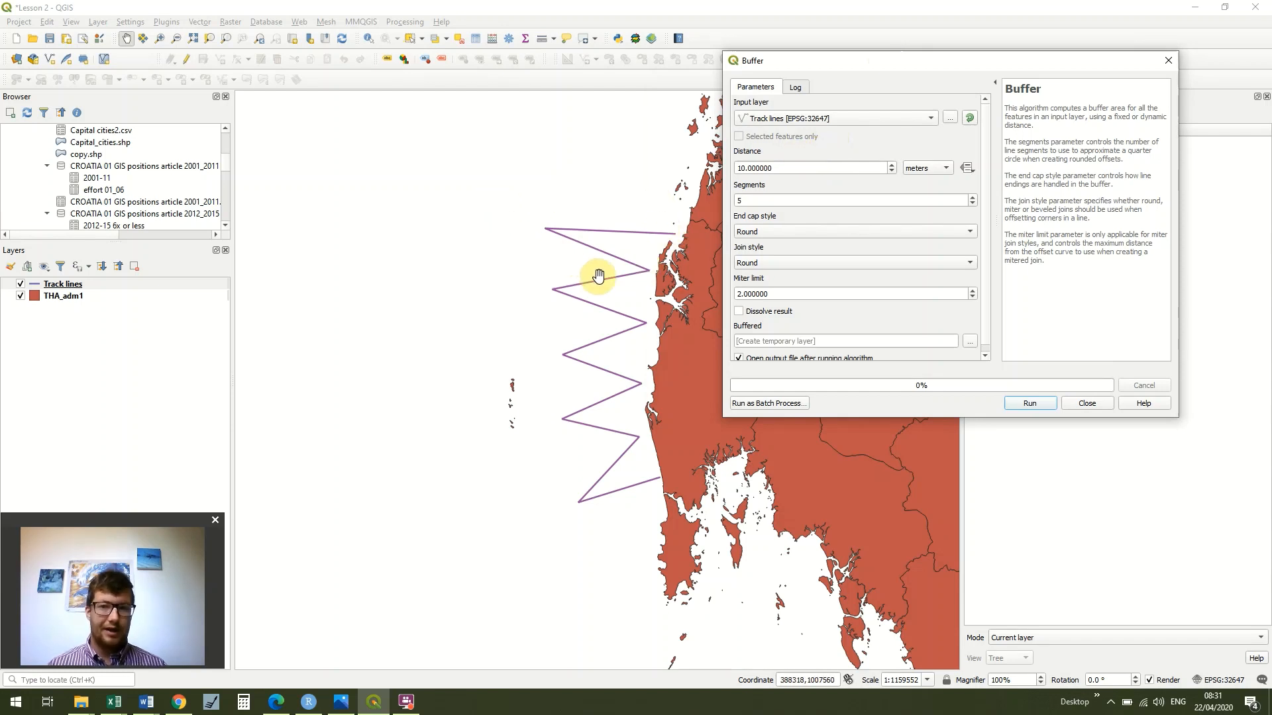
{"action": "left_click", "coordinate": [925, 168]}
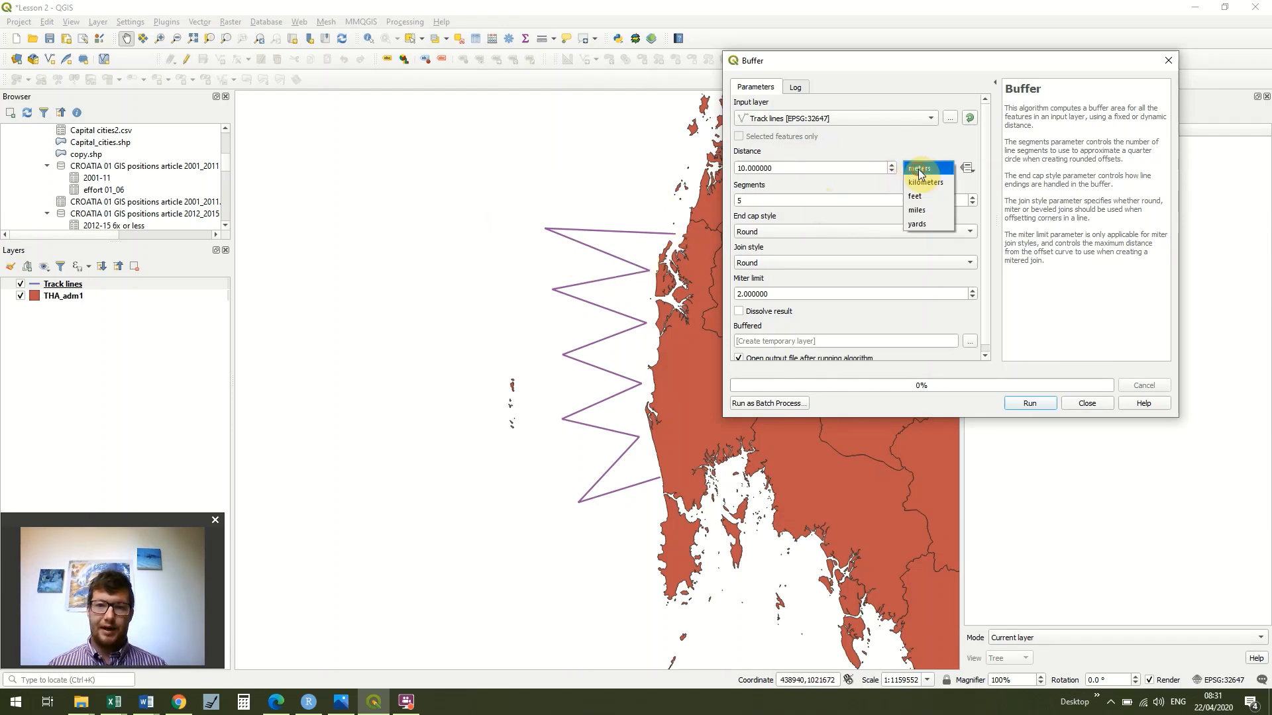
{"action": "left_click", "coordinate": [924, 181]}
{"action": "type", "text": "5.000000"}
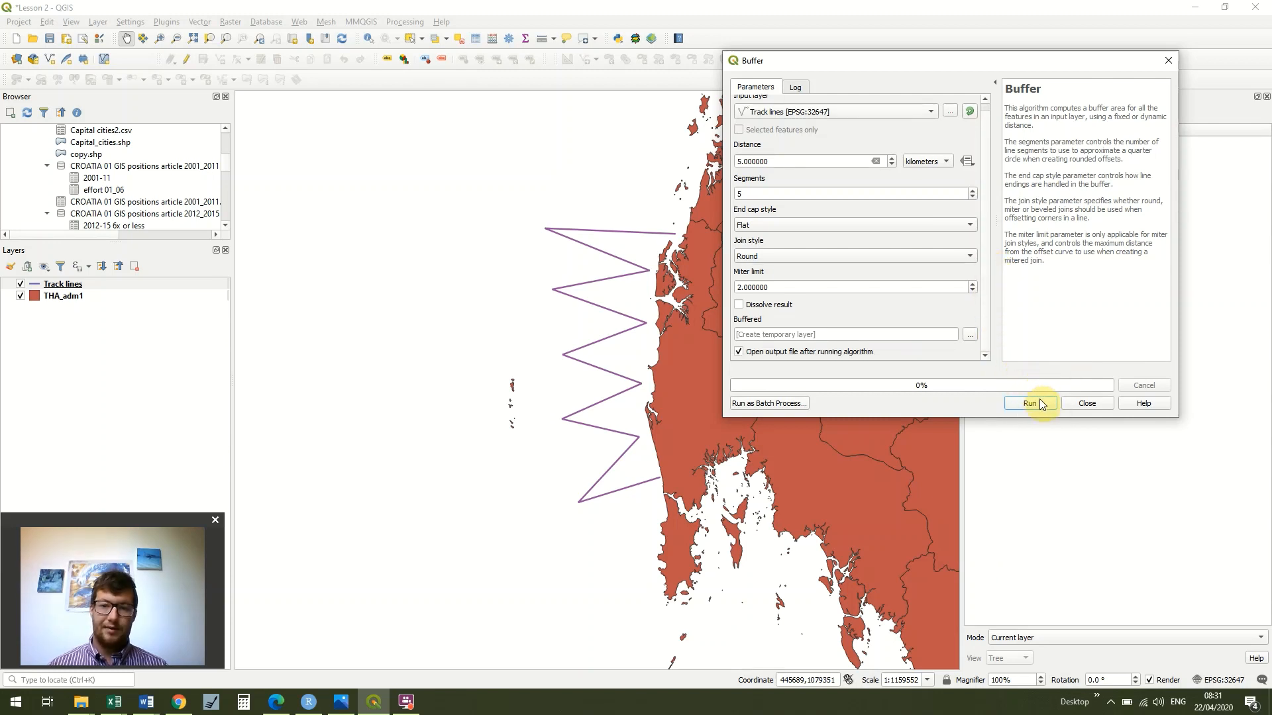
{"action": "left_click", "coordinate": [1028, 403]}
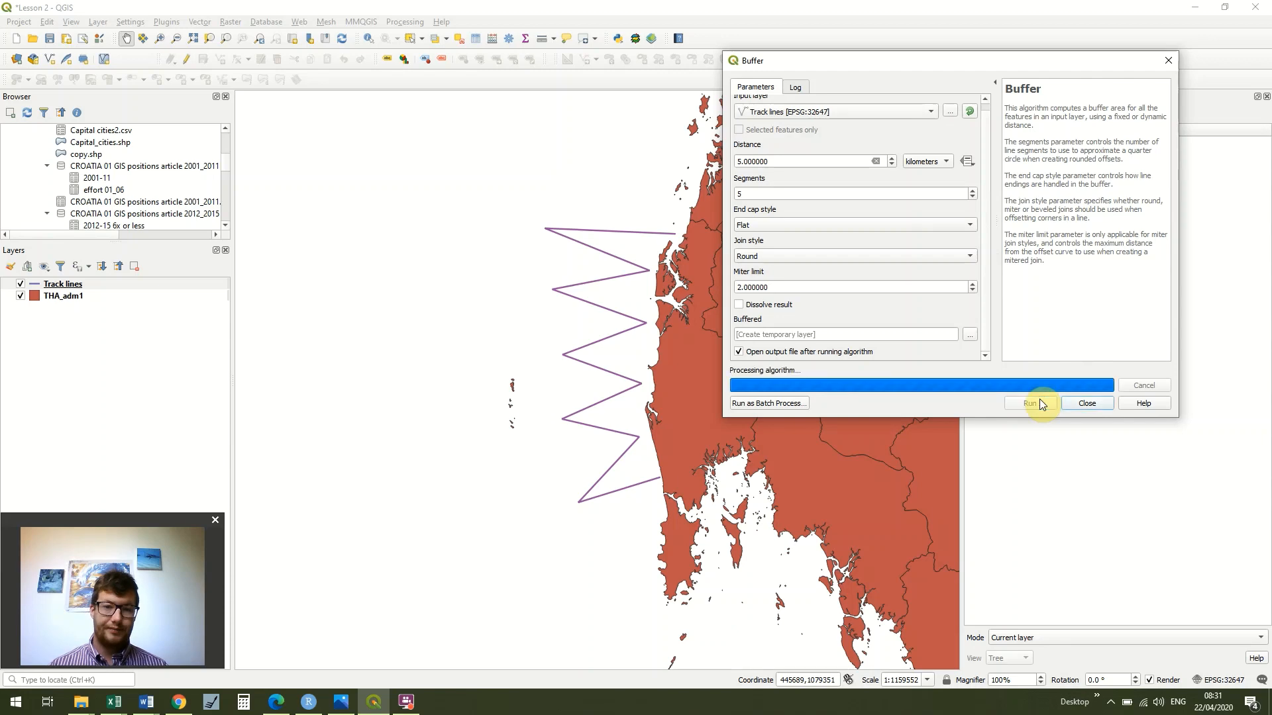
Step: Dismiss the Buffer window to reveal the new Buffered polygon around the track lines
{"action": "left_click", "coordinate": [1028, 403]}
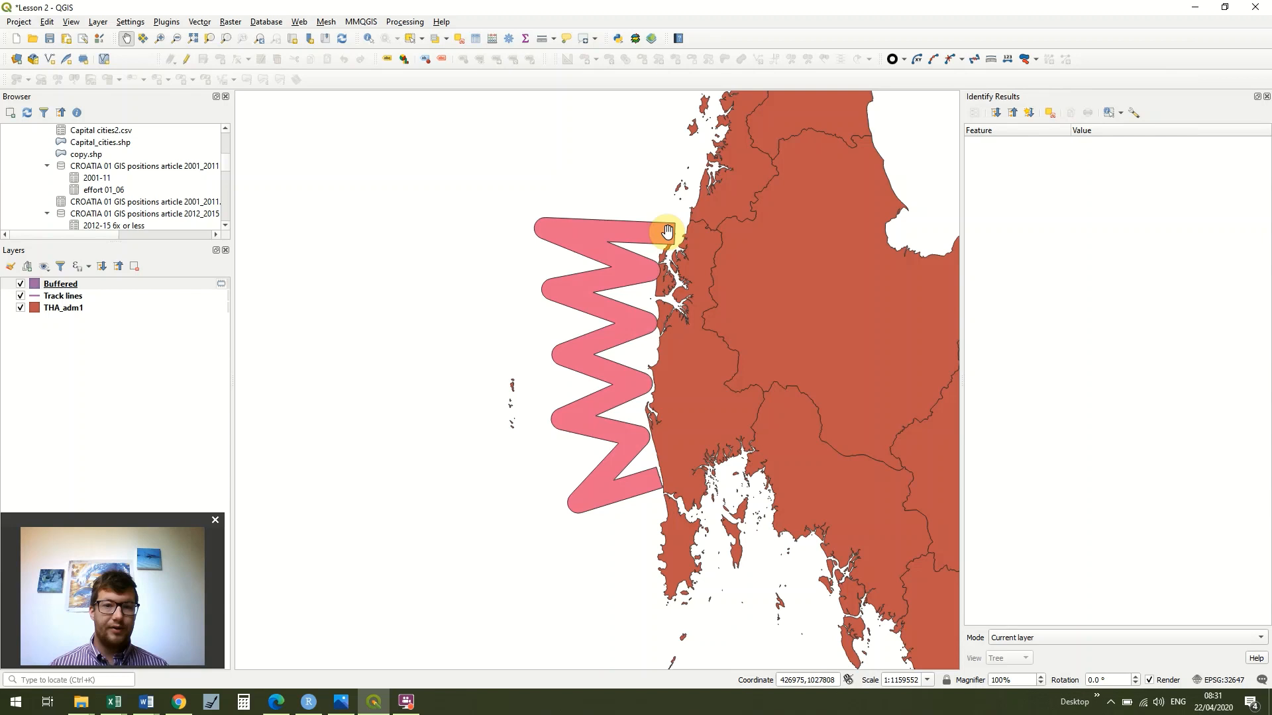
{"action": "mouse_move", "coordinate": [627, 221]}
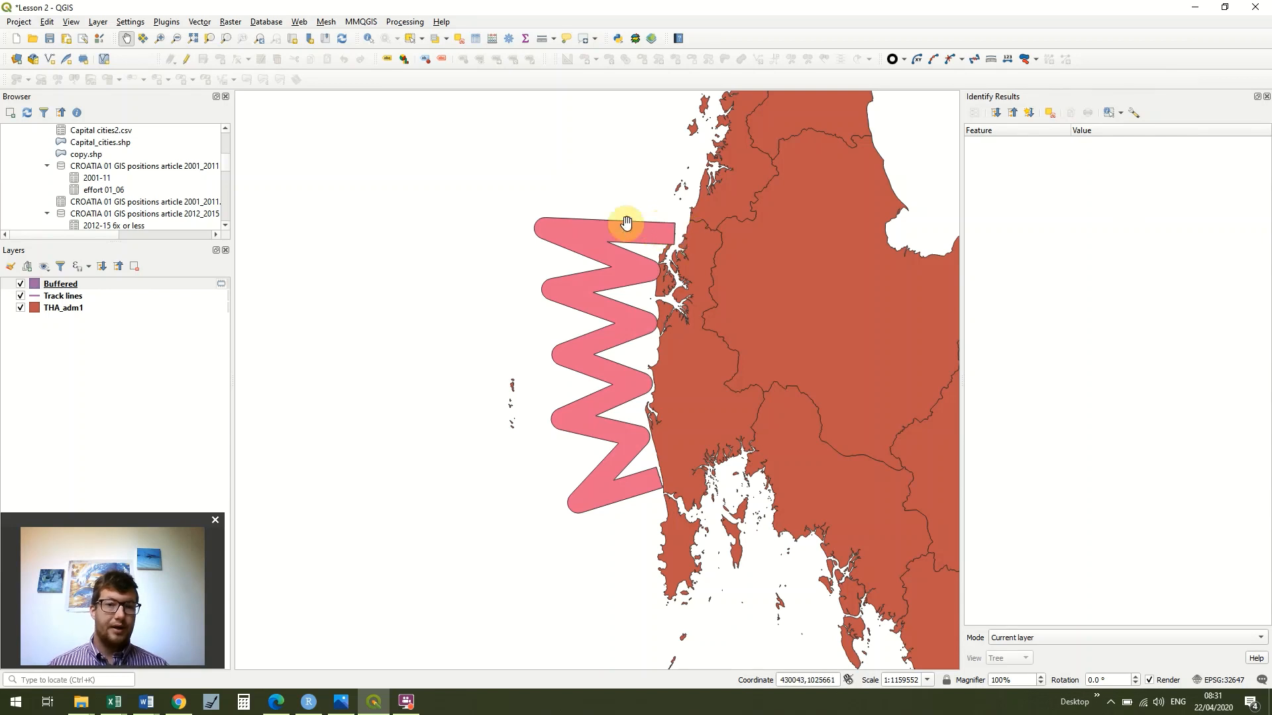